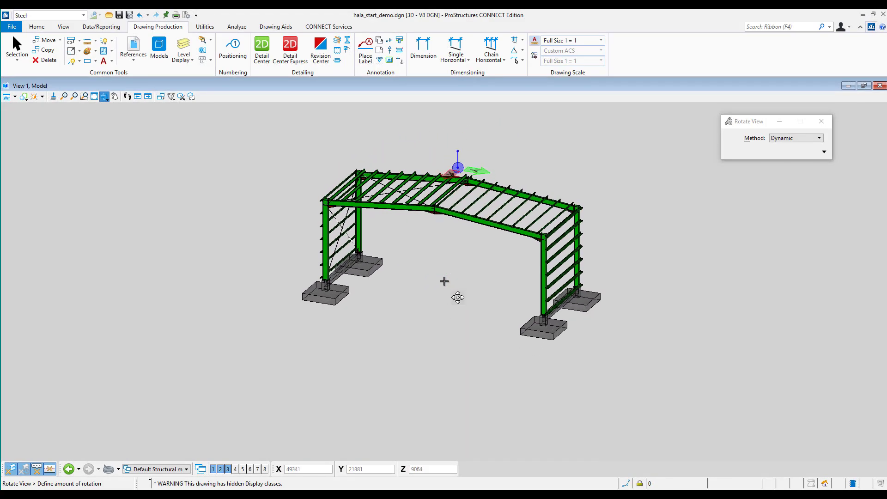
Place a standard baseplate with anchor dowels on the column using the Home tab's Baseplate tool
left_click(35, 27)
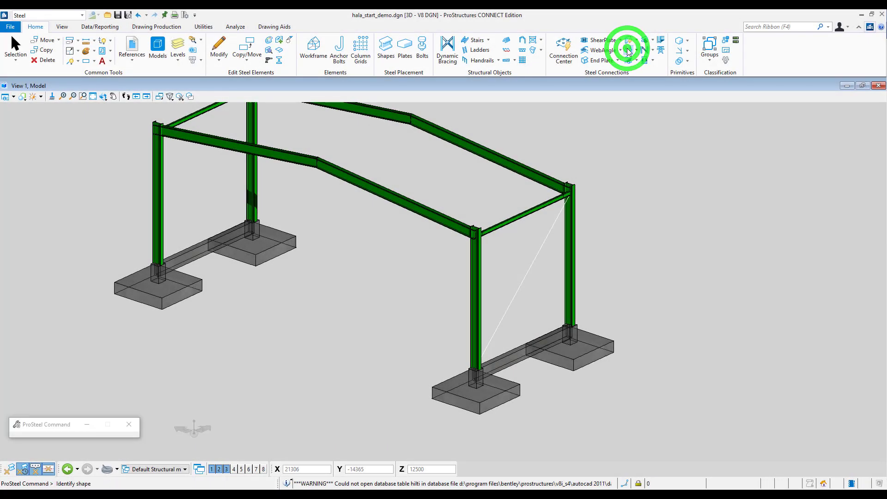
left_click(480, 333)
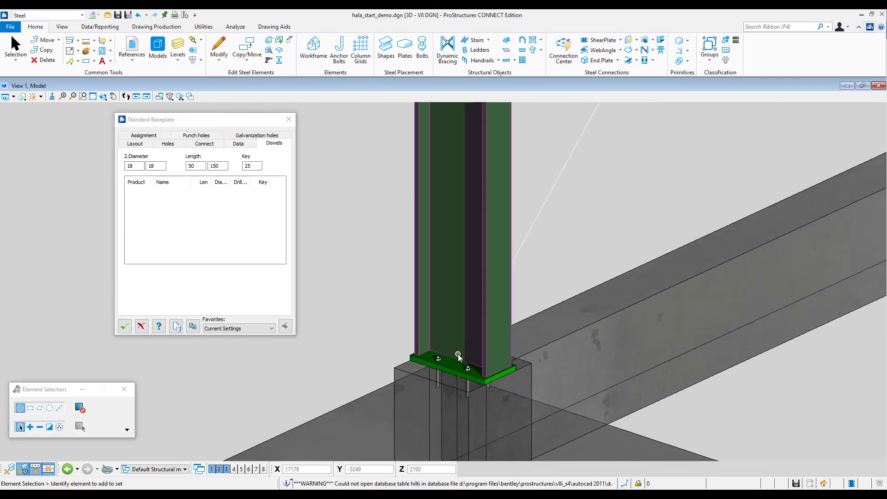
On the Layout tab, set plate width 250, height 500 and thickness 30
left_click(143, 135)
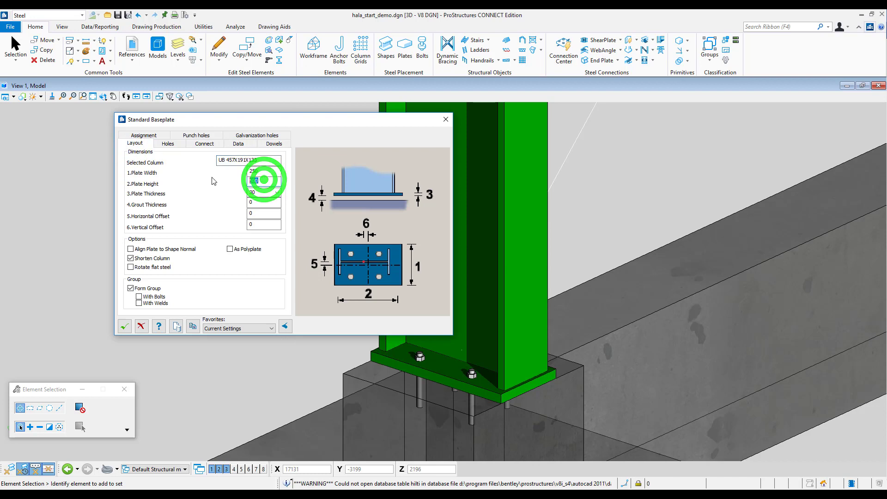
mouse_move(263, 193)
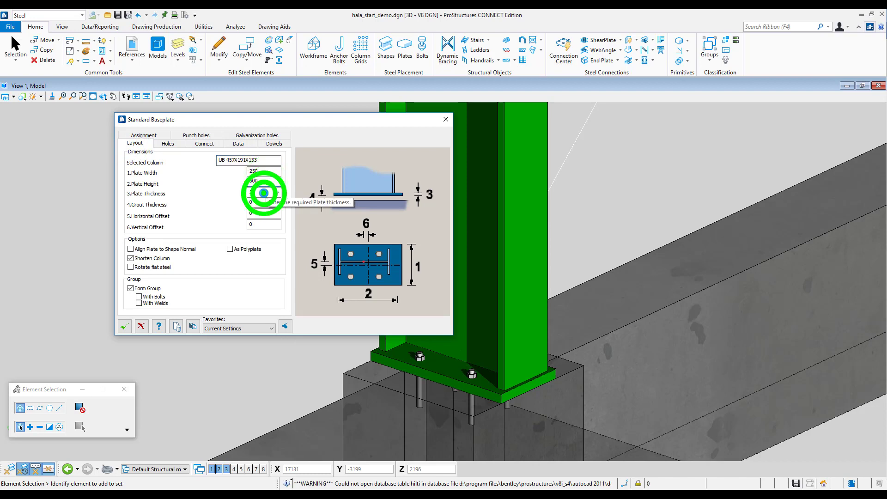
left_click(263, 184)
type("500")
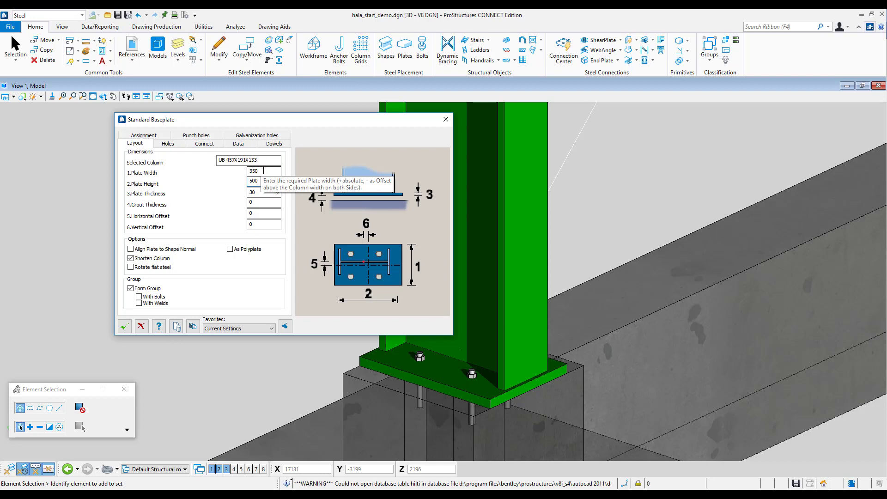
type("250")
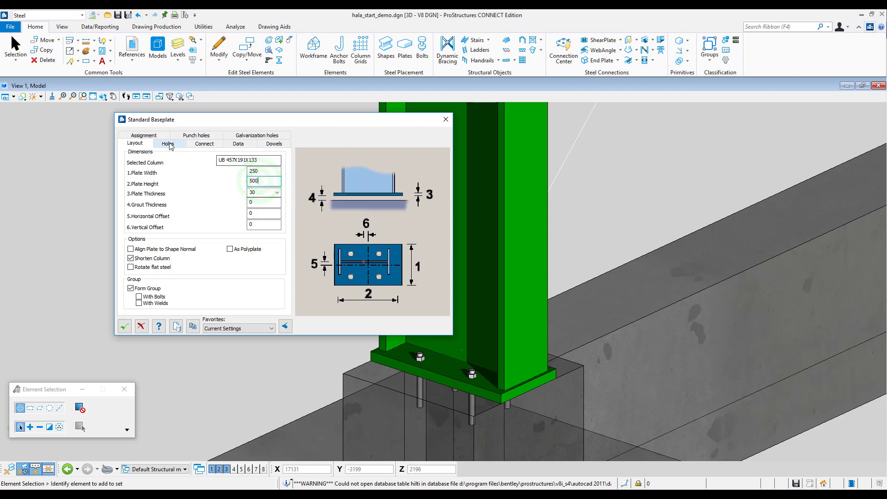
Set hole spacing 160 by 200 with 24 diameter, and dowel length 300
left_click(167, 143)
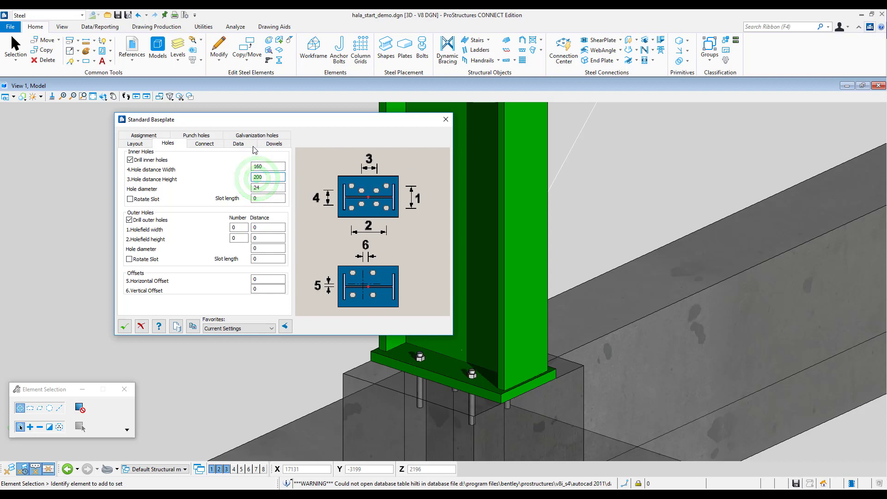
left_click(273, 143)
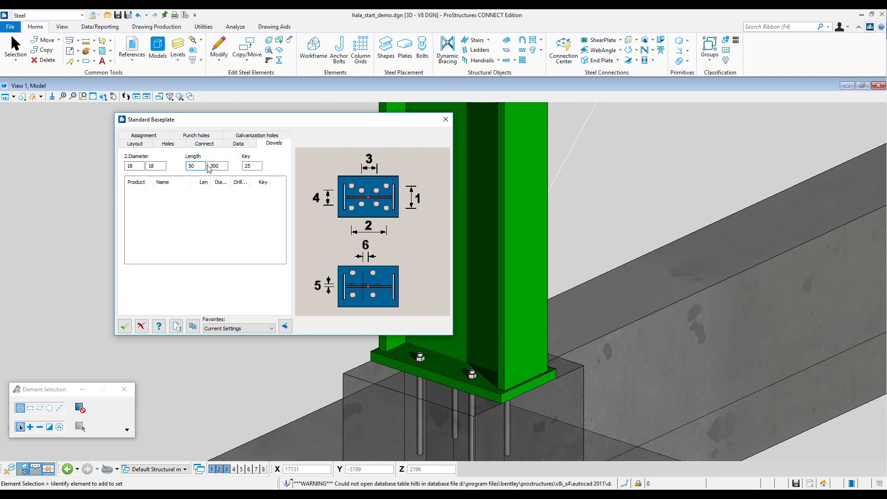
left_click(124, 327)
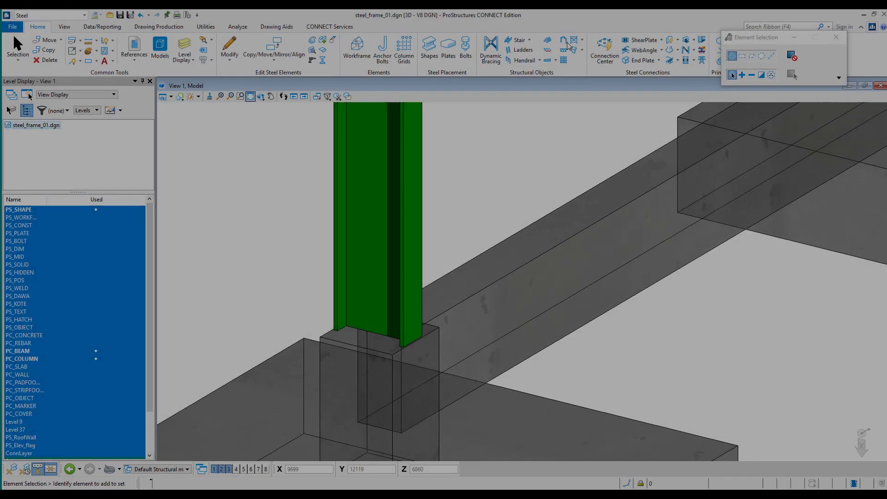
In Connection Center, preview the Normal endplate and endplate splice connections
left_click(604, 50)
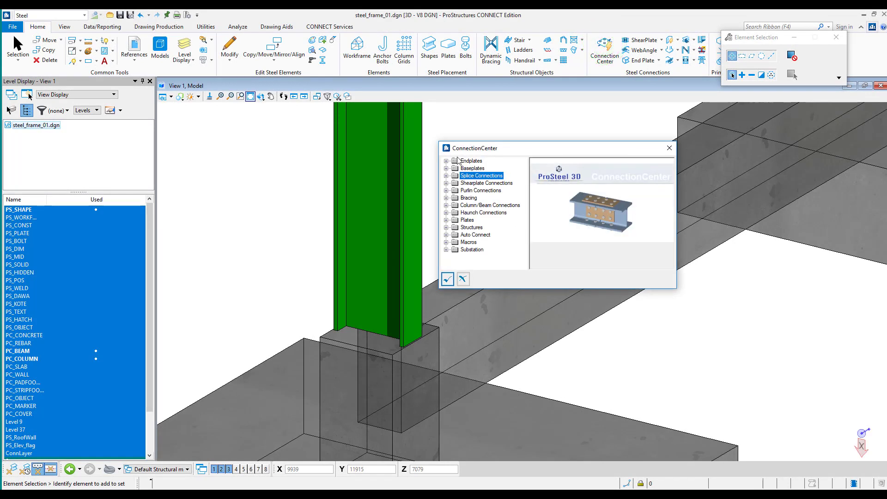
left_click(450, 161)
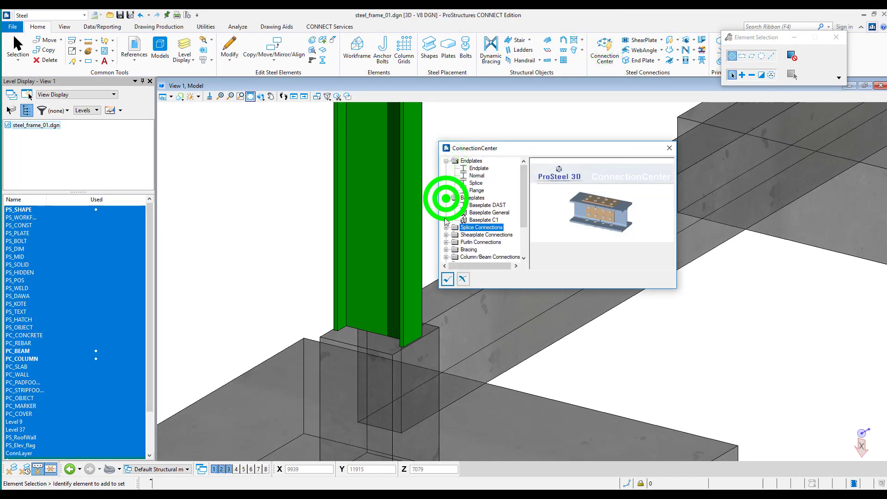
left_click(447, 227)
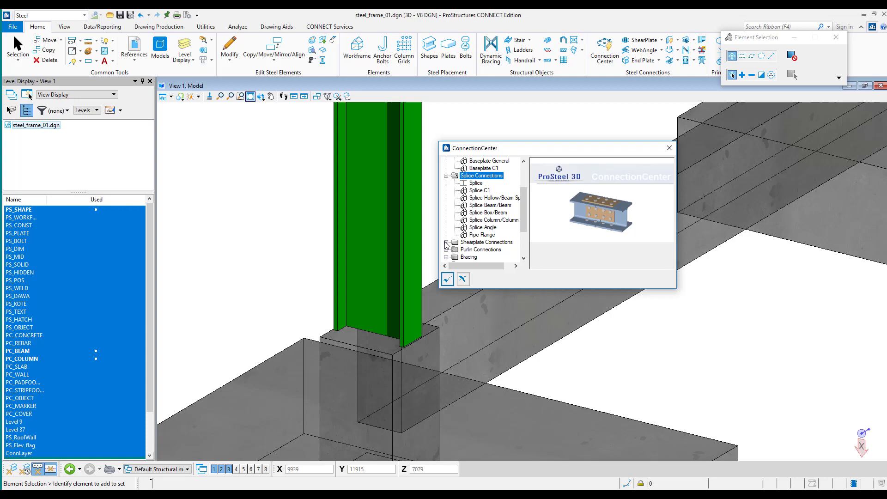
scroll("down", 3)
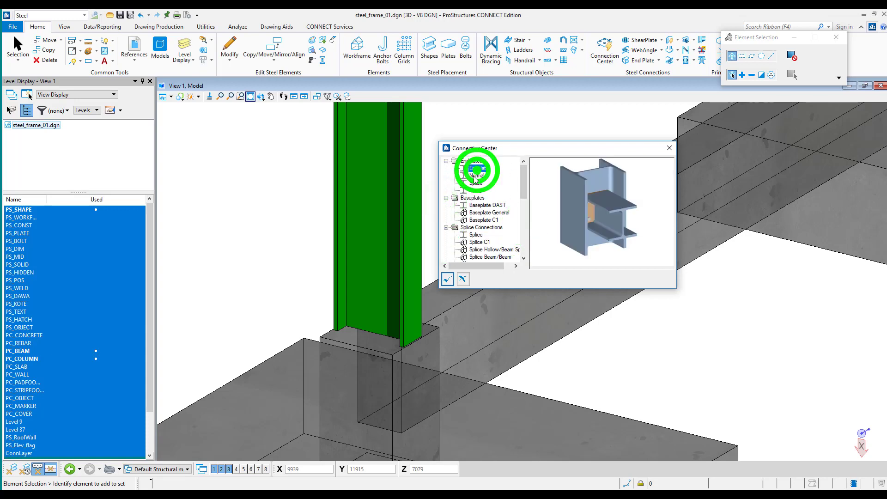
left_click(477, 184)
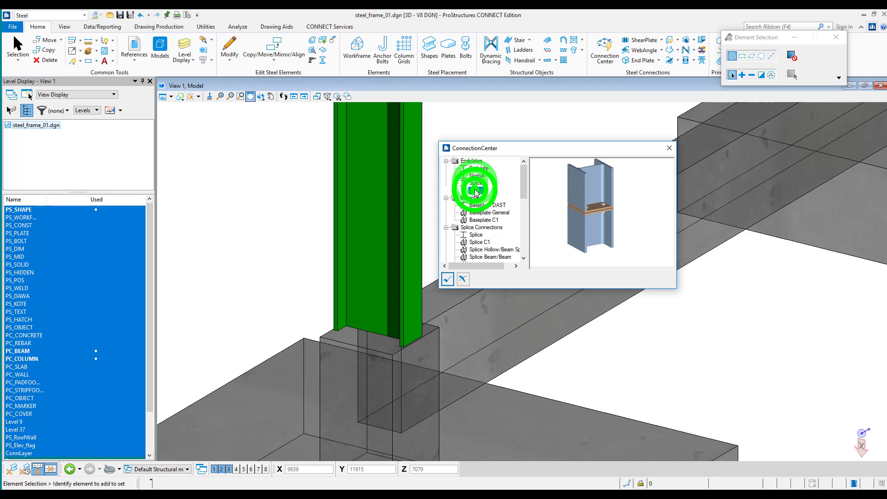
left_click(486, 212)
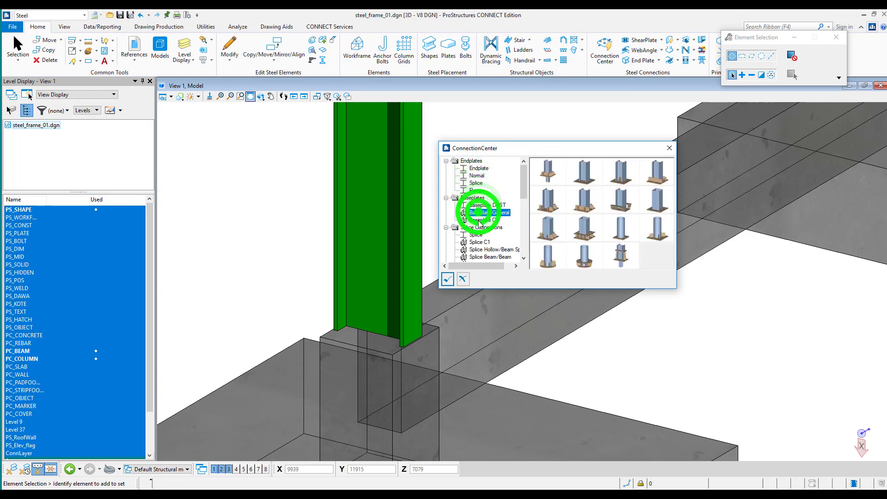
Preview baseplate variants, beam splice, cross bracing and column-to-beam moment connections
left_click(479, 192)
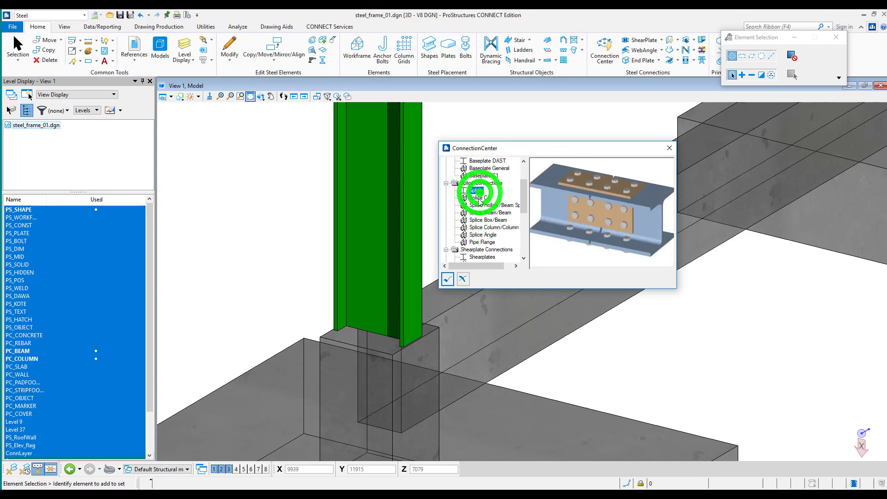
left_click(489, 212)
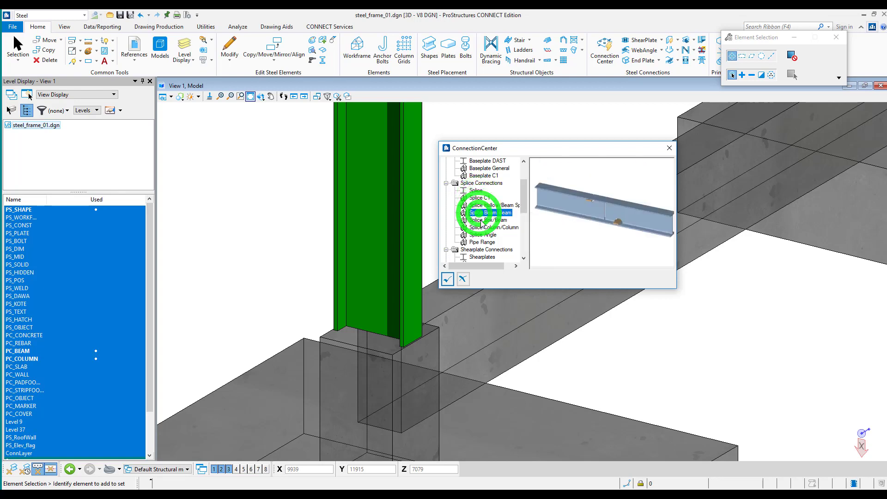
left_click(482, 242)
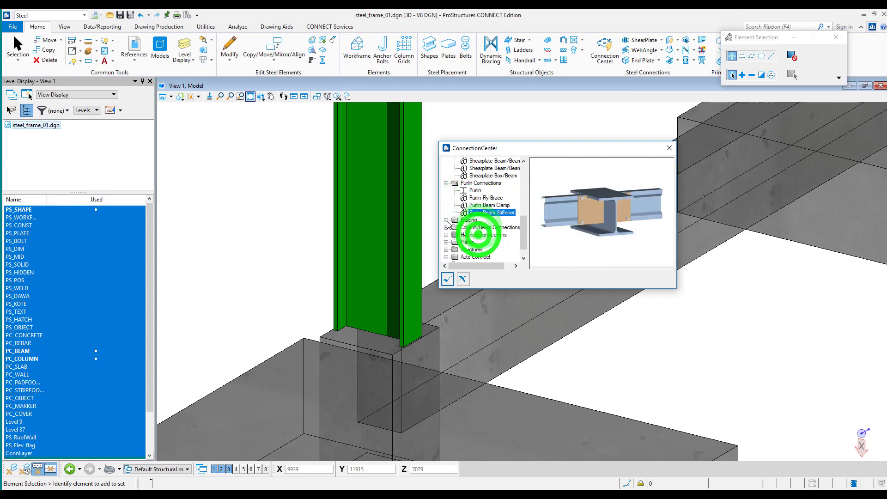
left_click(451, 219)
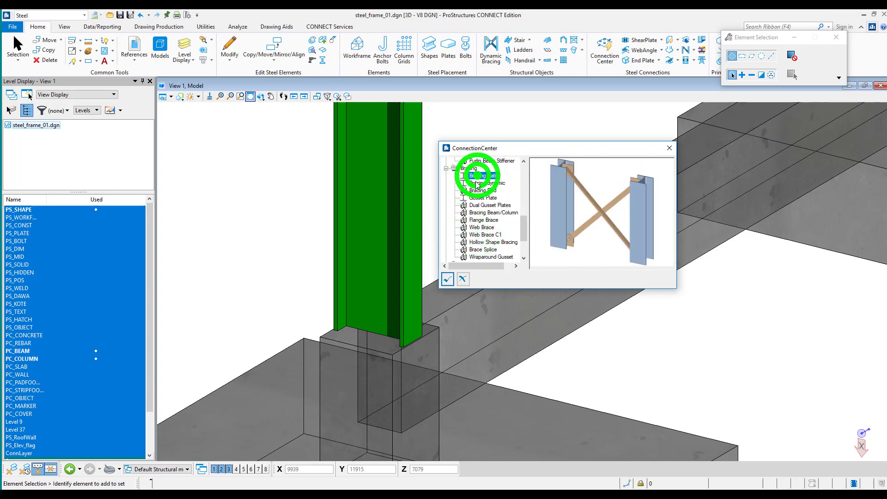
left_click(481, 204)
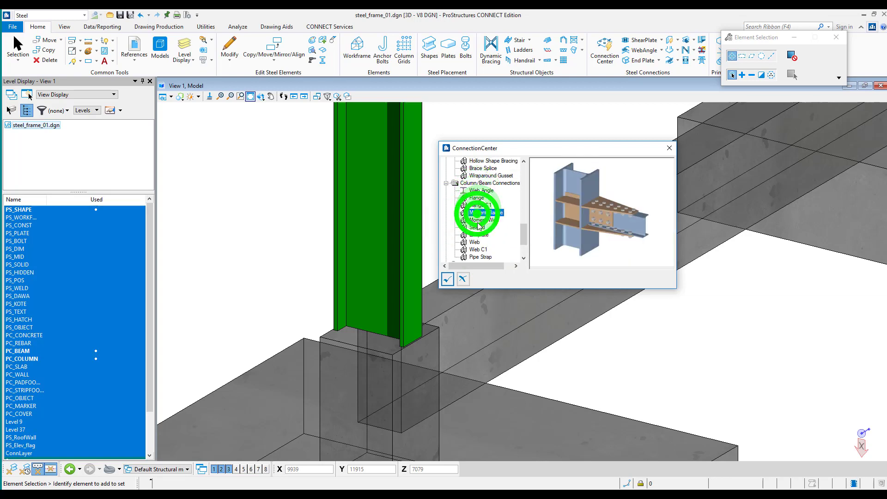
left_click(478, 240)
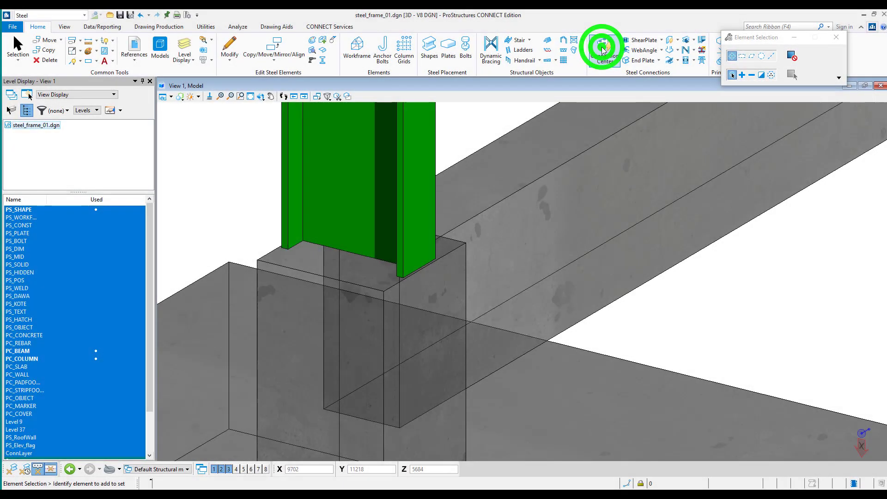
Apply Baseplate C1 to the column and review its bolt and anchor hole settings
left_click(603, 48)
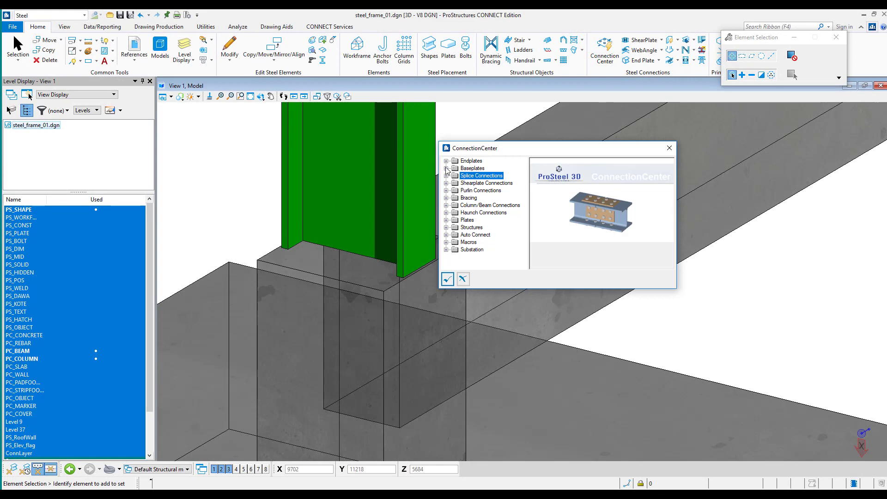
left_click(447, 169)
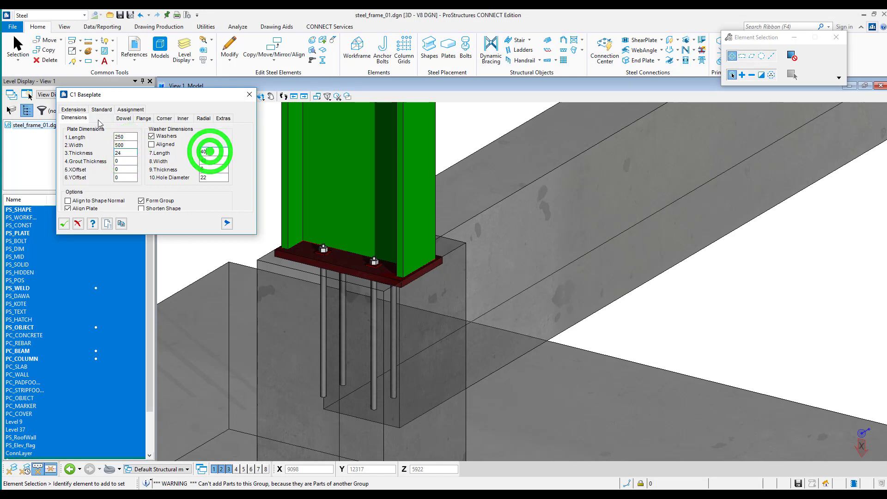
left_click(101, 118)
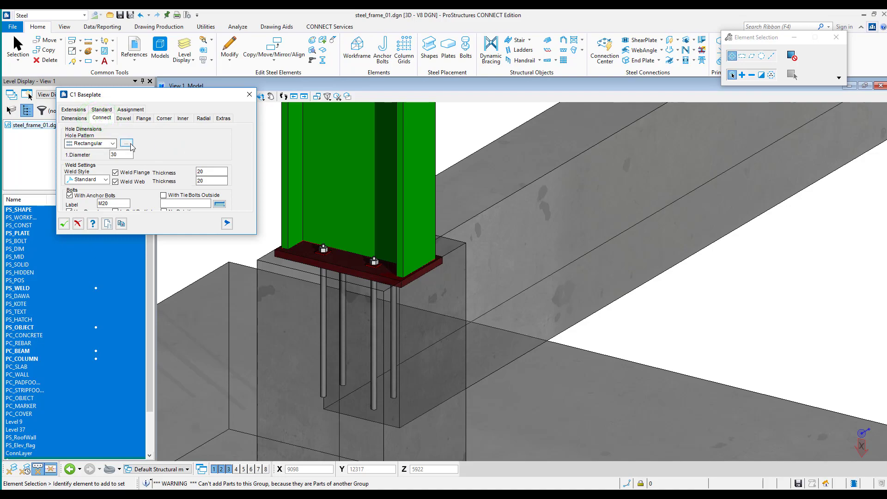
left_click(126, 143)
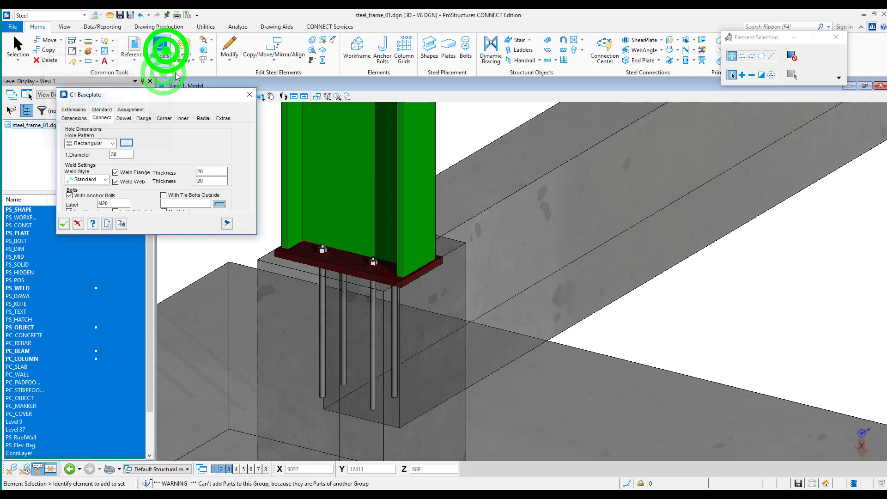
Toggle vertical gusset stiffeners and turn on horizontal corner stiffeners for the C1 baseplate
left_click(123, 118)
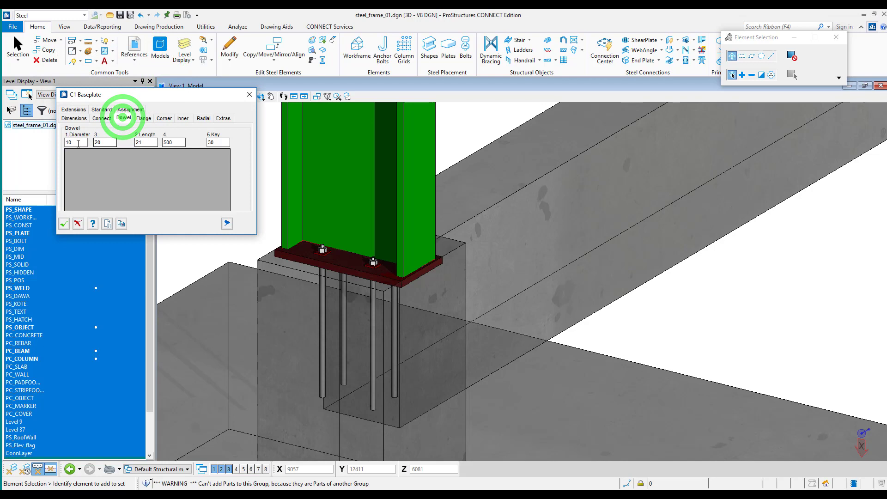
left_click(143, 118)
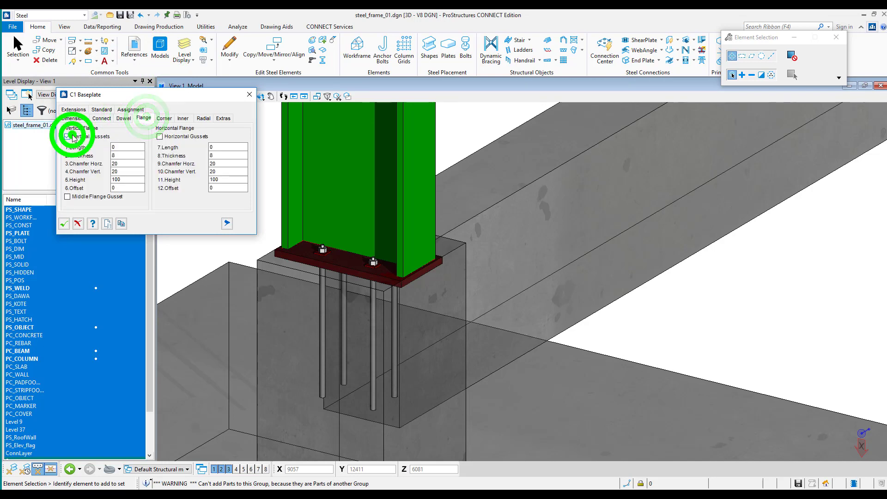
left_click(67, 136)
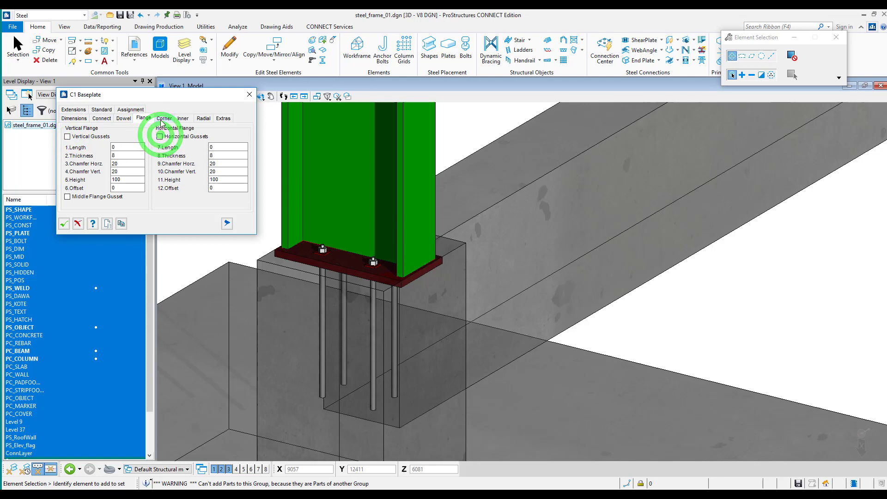
left_click(164, 118)
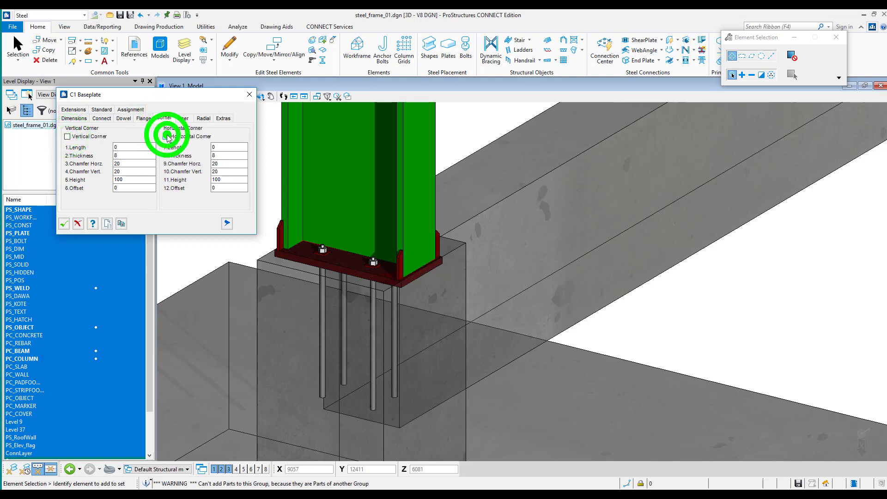
left_click(249, 94)
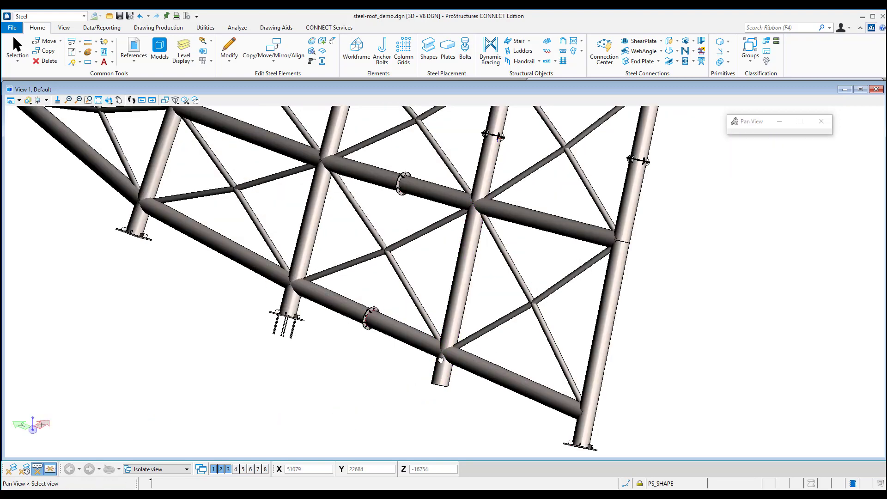
Start a Connection Center connection on the roof truss and select the lower vertical tube
left_click(603, 50)
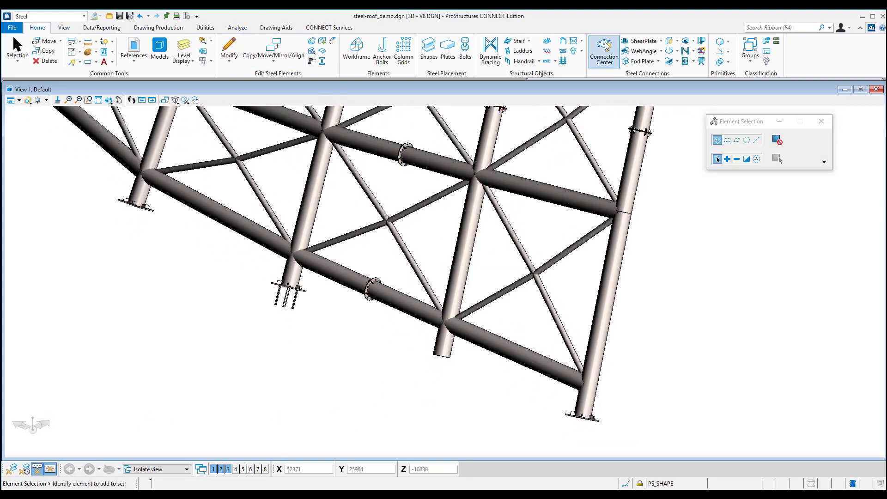
left_click(603, 50)
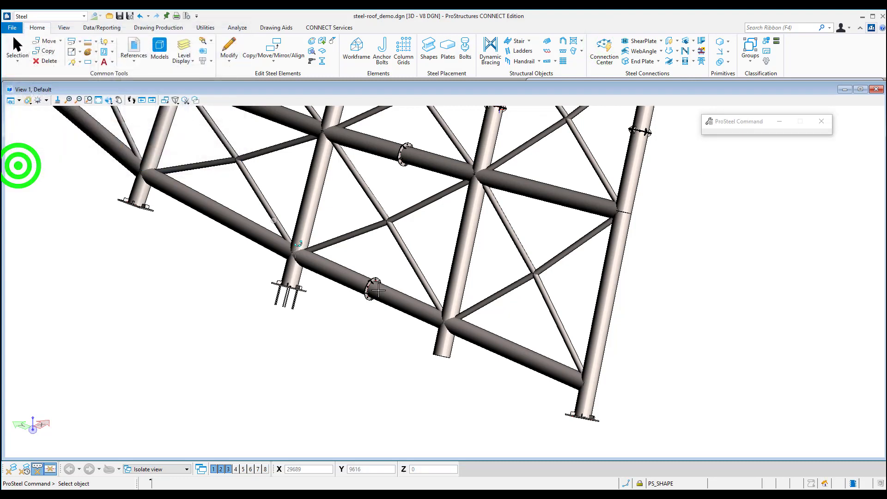
left_click(447, 348)
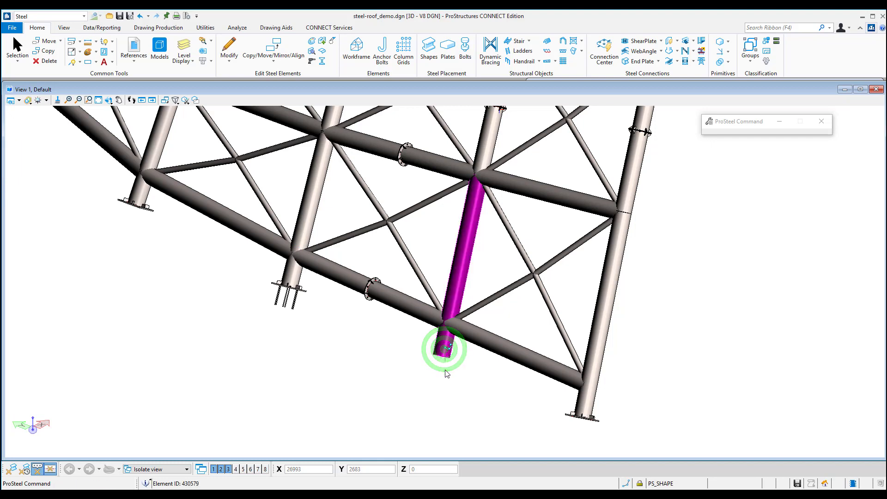